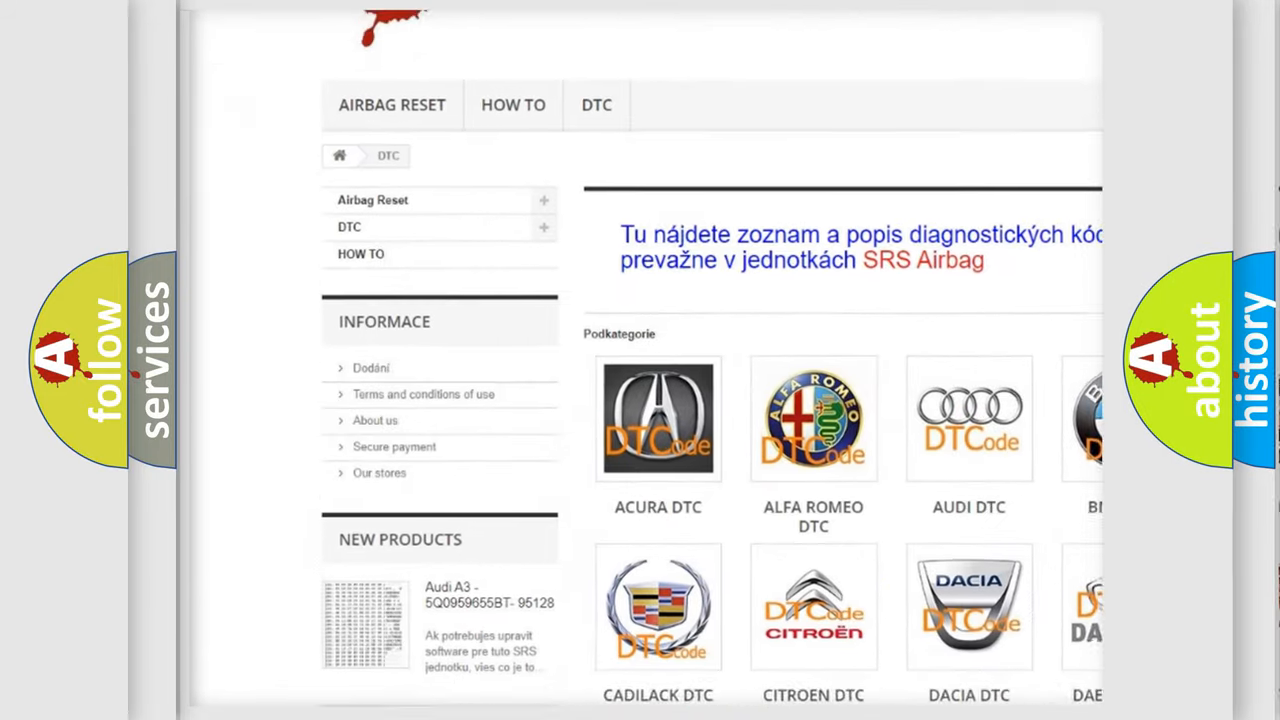
scroll("down", 3)
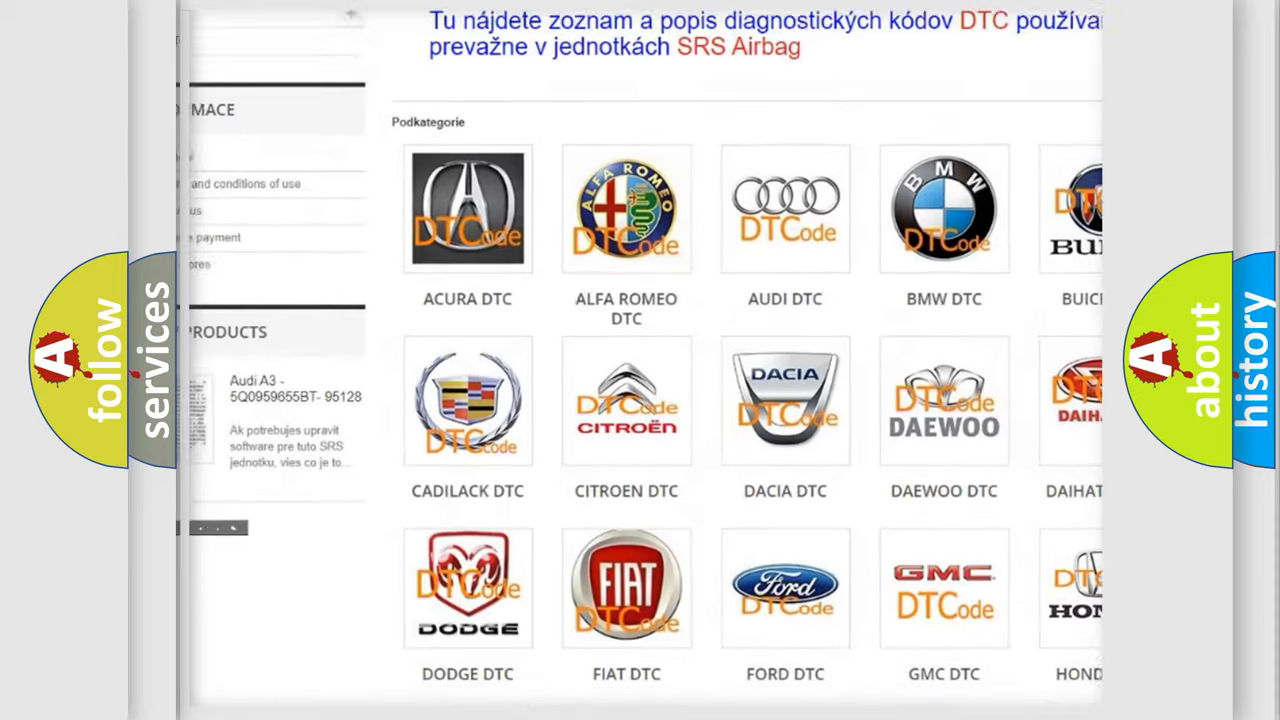
scroll("down", 3)
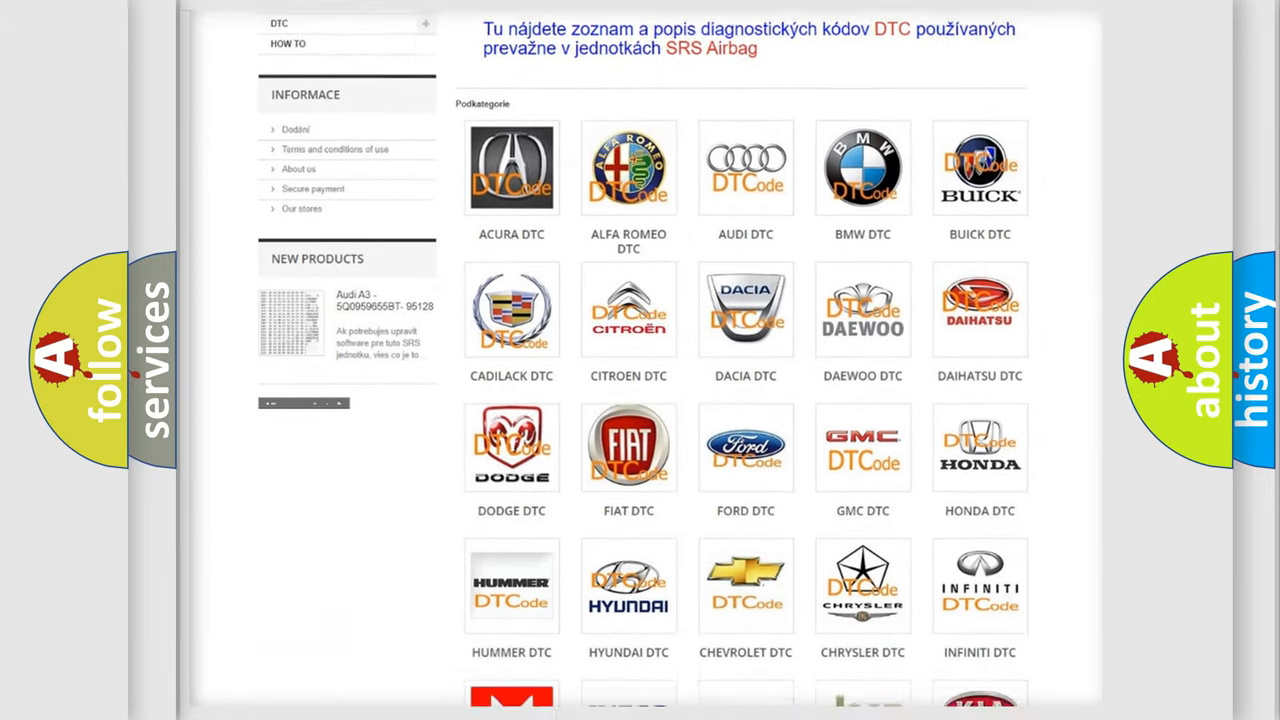
scroll("down", 3)
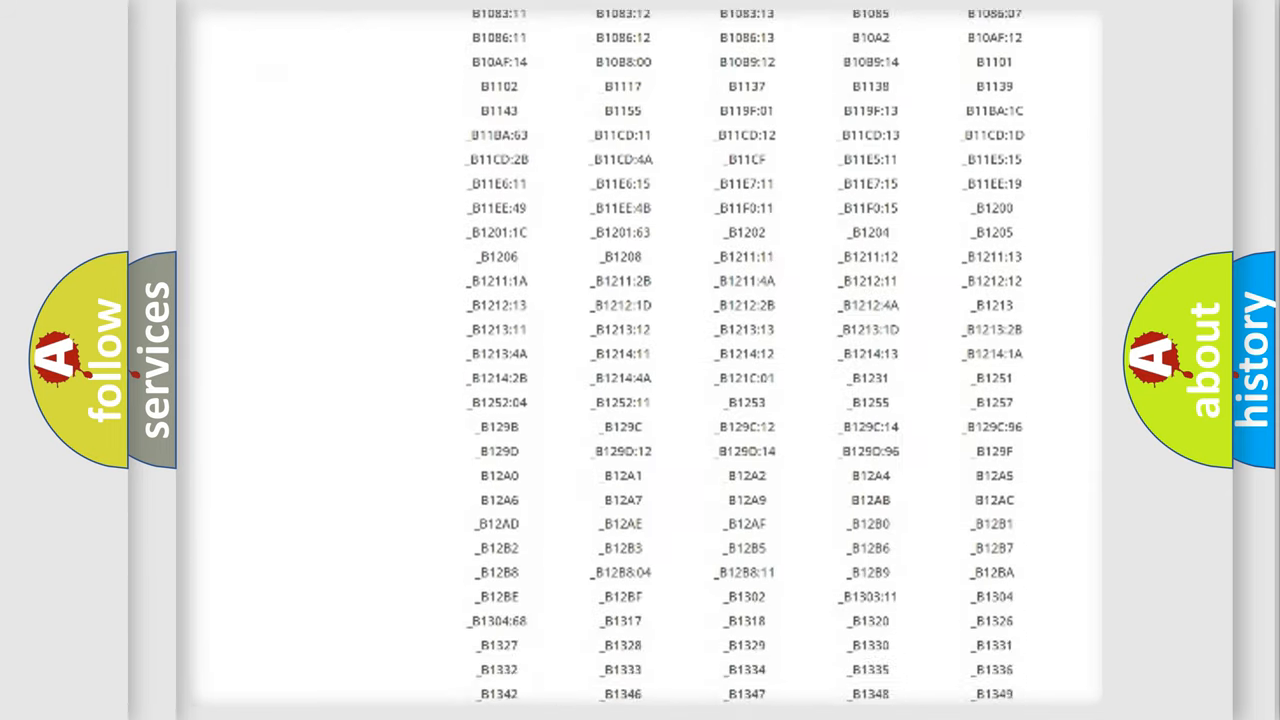
scroll("down", 3)
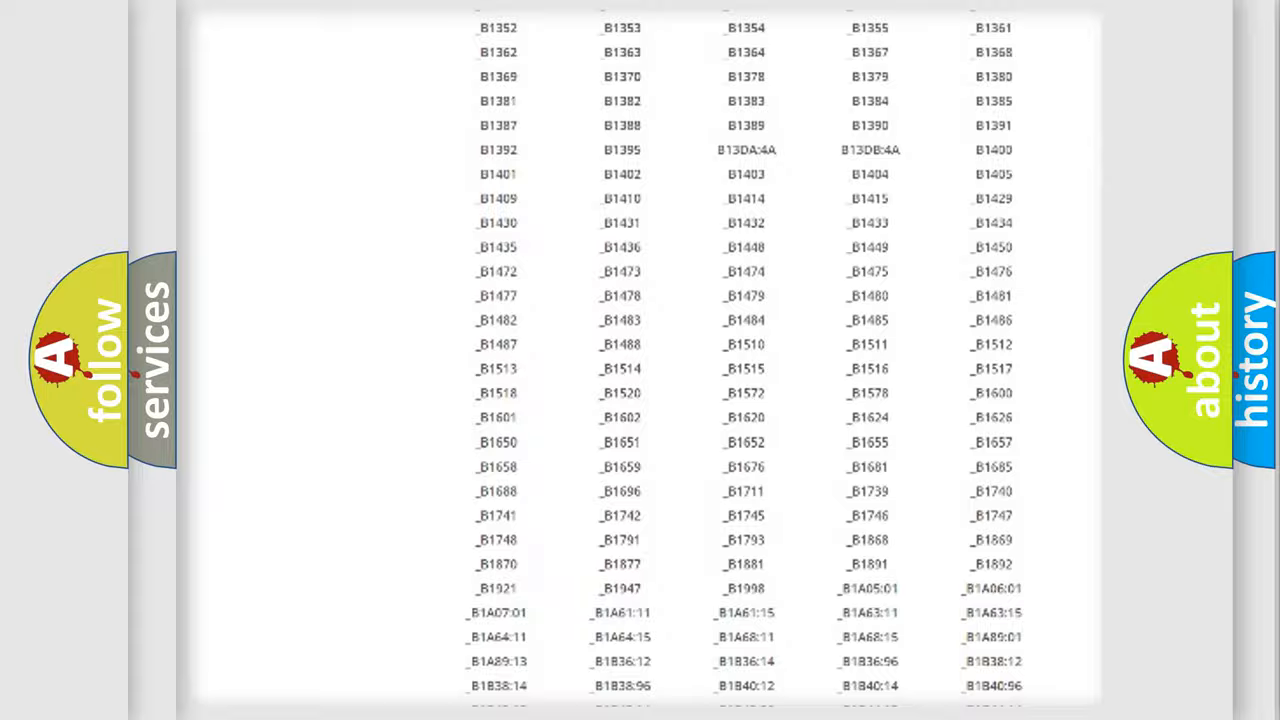